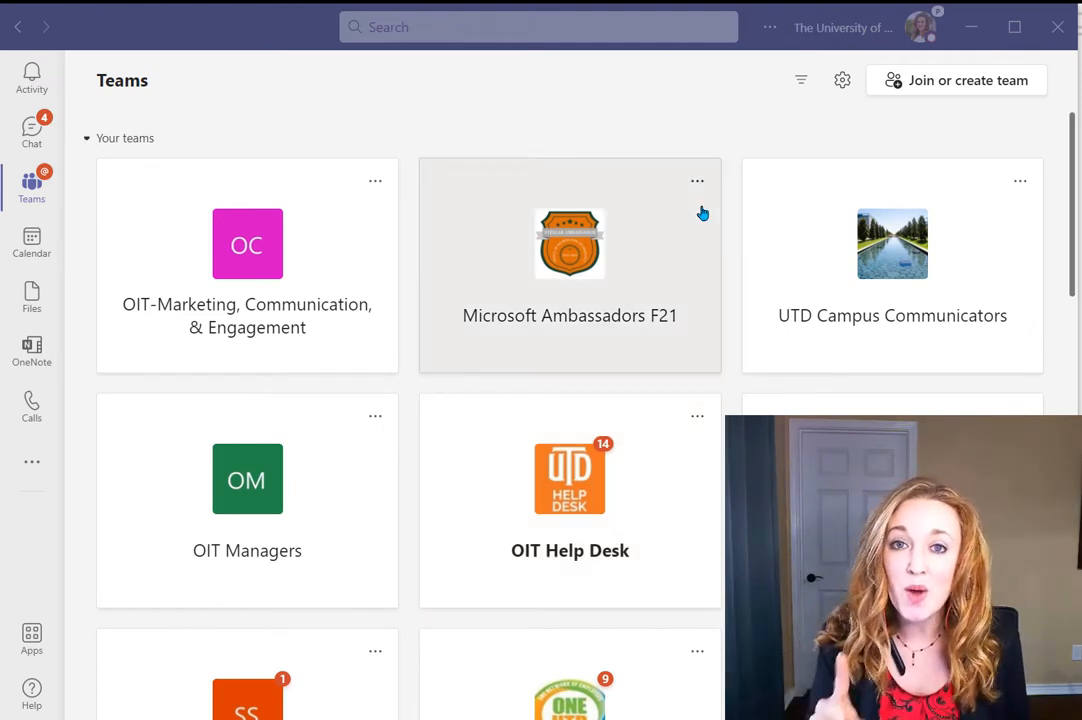
Open Teams Settings on the Calls section to view answering rules and voicemail options.
{"action": "left_click", "coordinate": [769, 27]}
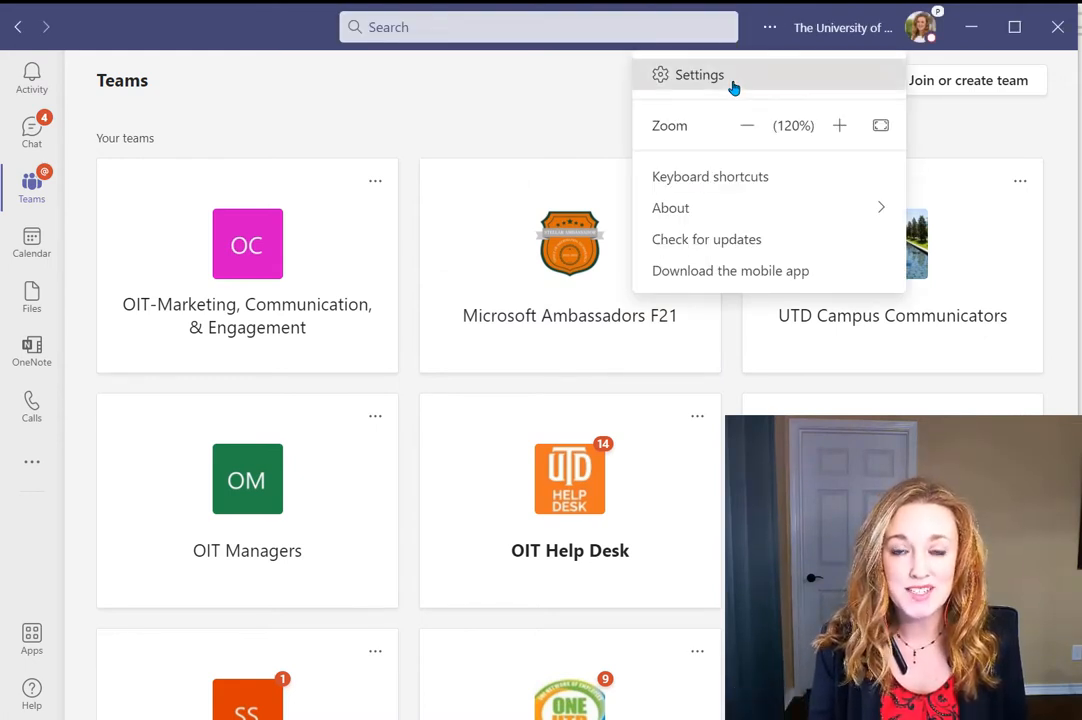
{"action": "left_click", "coordinate": [699, 74]}
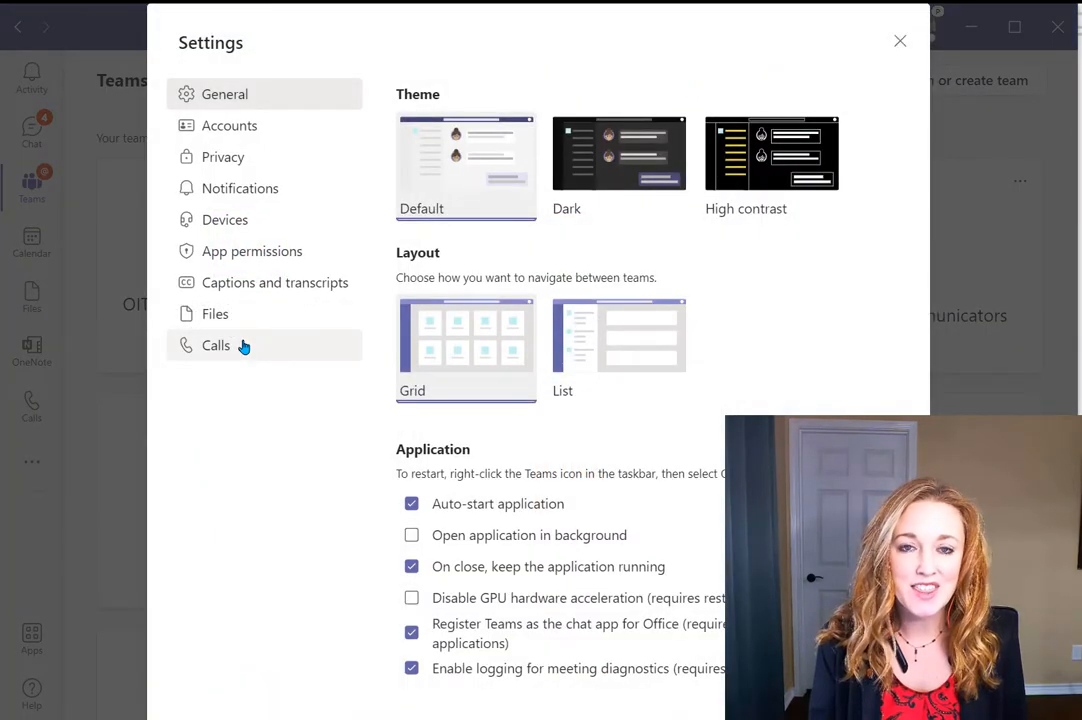
{"action": "left_click", "coordinate": [216, 345]}
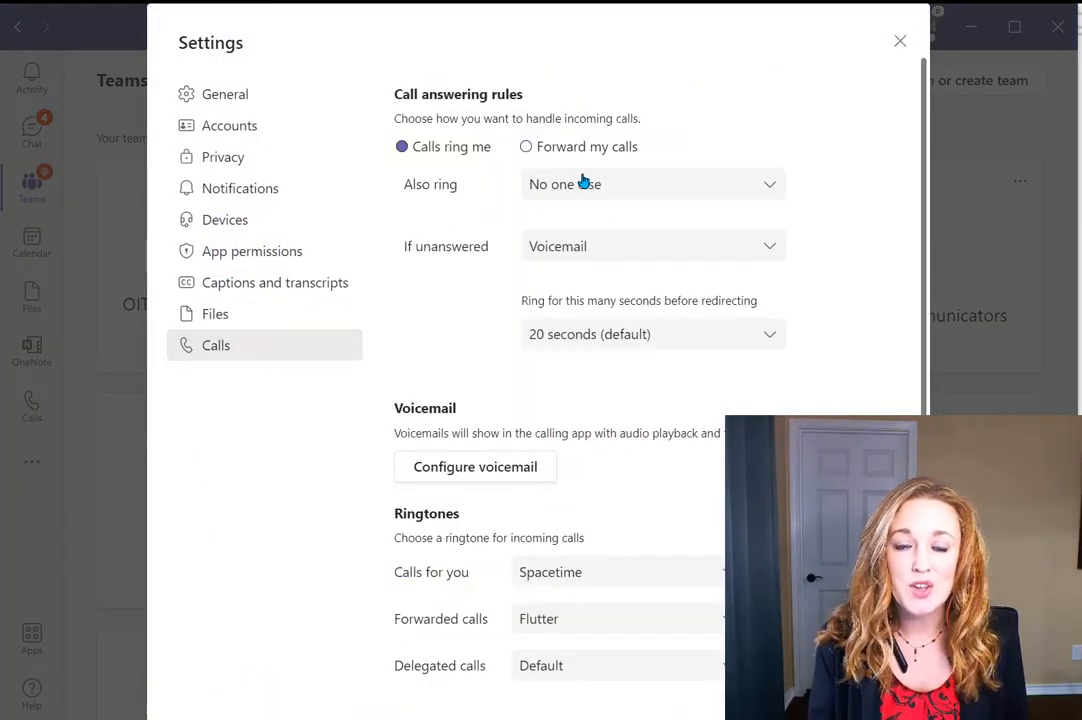
{"action": "mouse_move", "coordinate": [648, 299]}
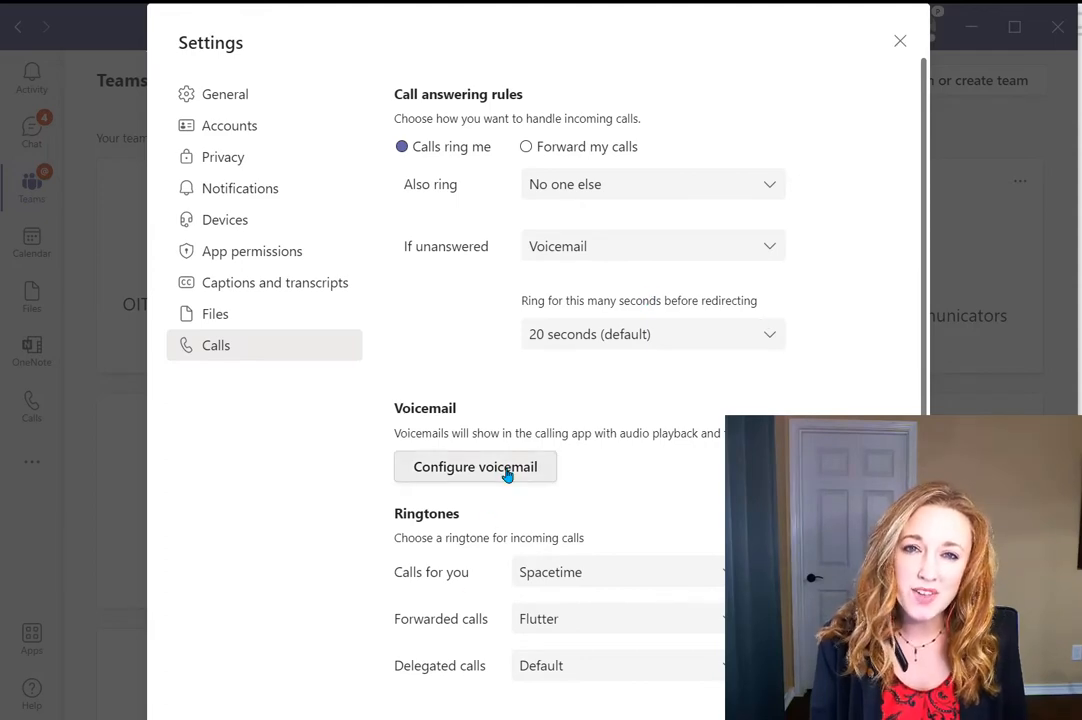
{"action": "left_click", "coordinate": [475, 467]}
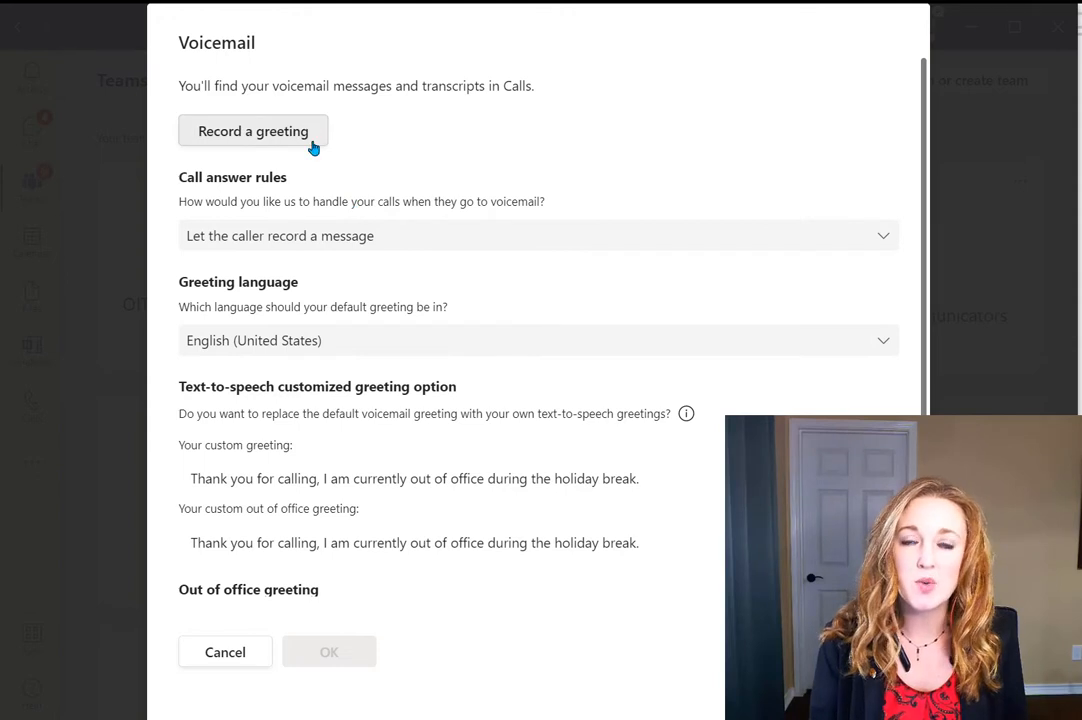
{"action": "mouse_move", "coordinate": [563, 180]}
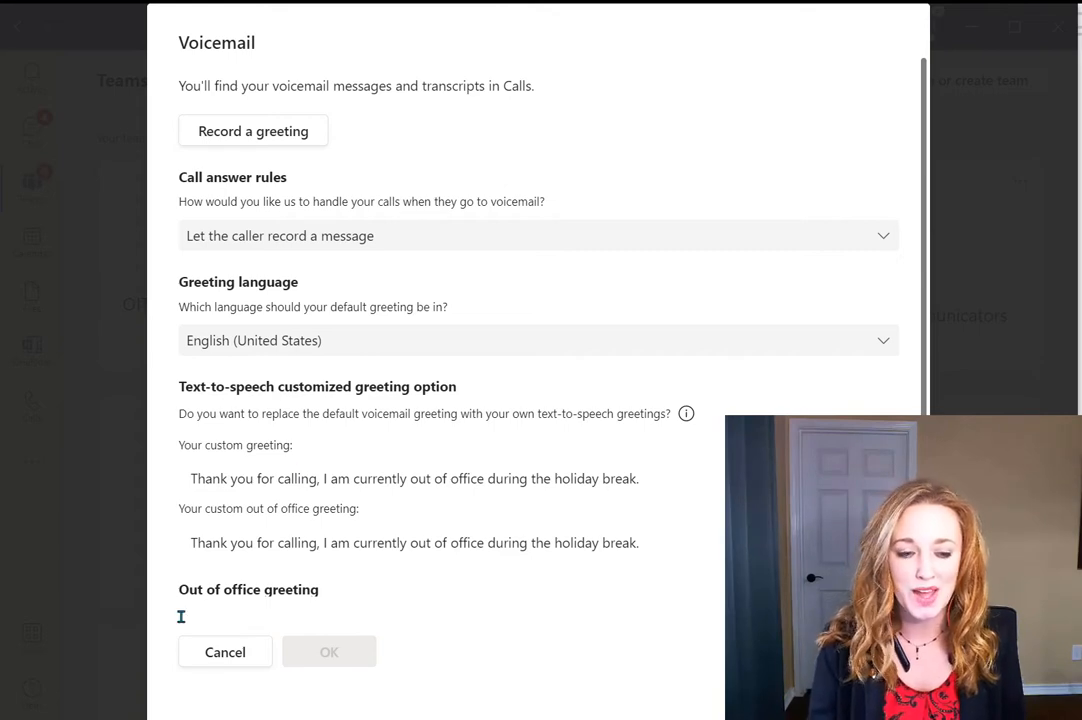
{"action": "left_click", "coordinate": [224, 651]}
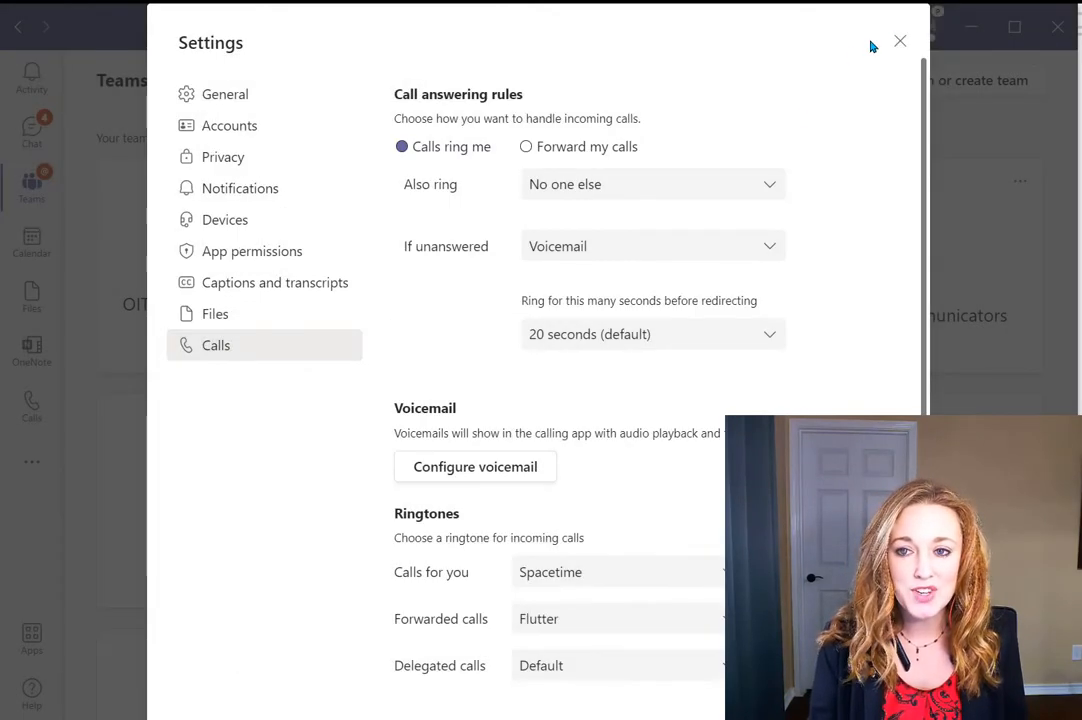
Close Settings and open the profile card showing the out-of-office holiday status.
{"action": "left_click", "coordinate": [899, 41]}
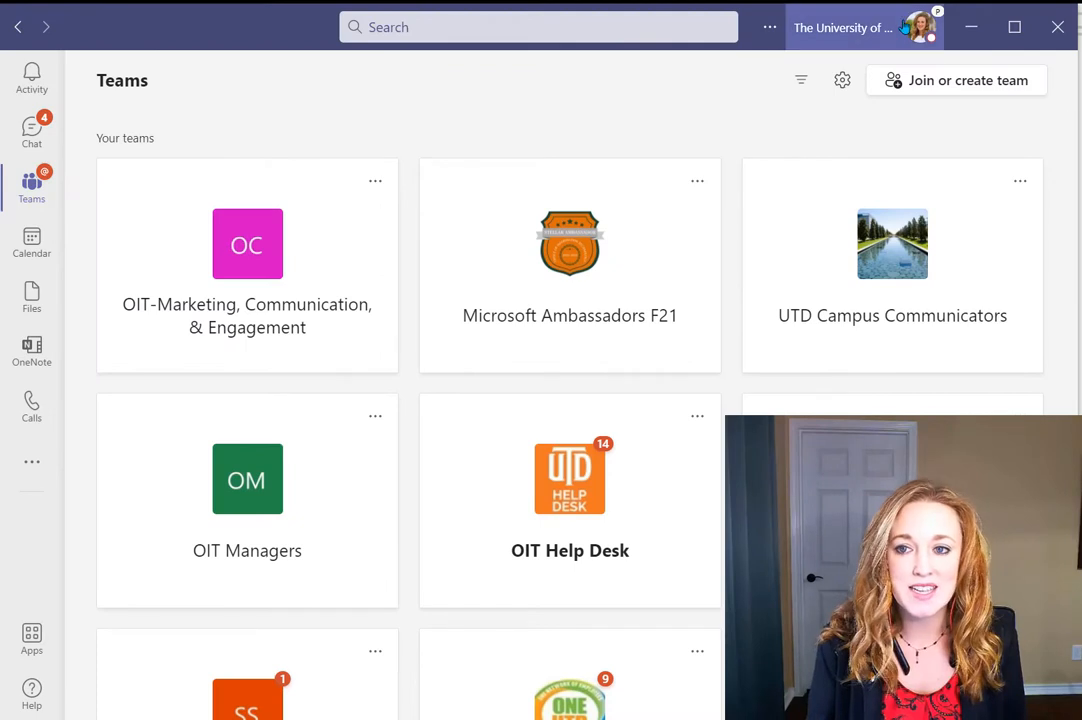
{"action": "left_click", "coordinate": [919, 27]}
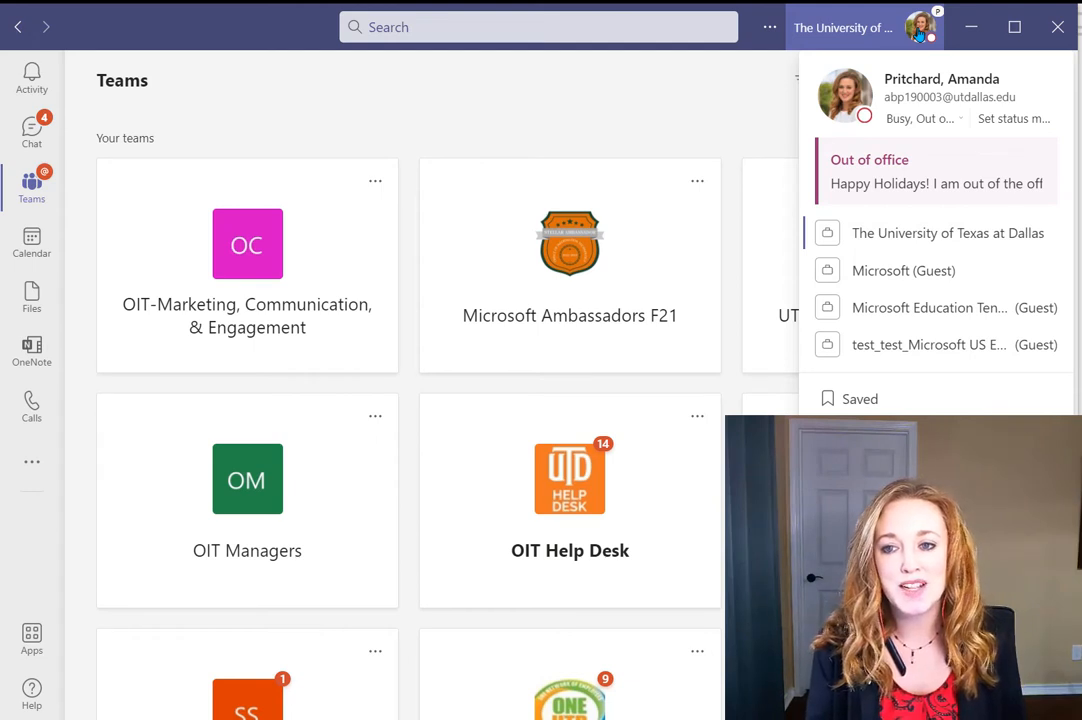
{"action": "mouse_move", "coordinate": [1012, 156]}
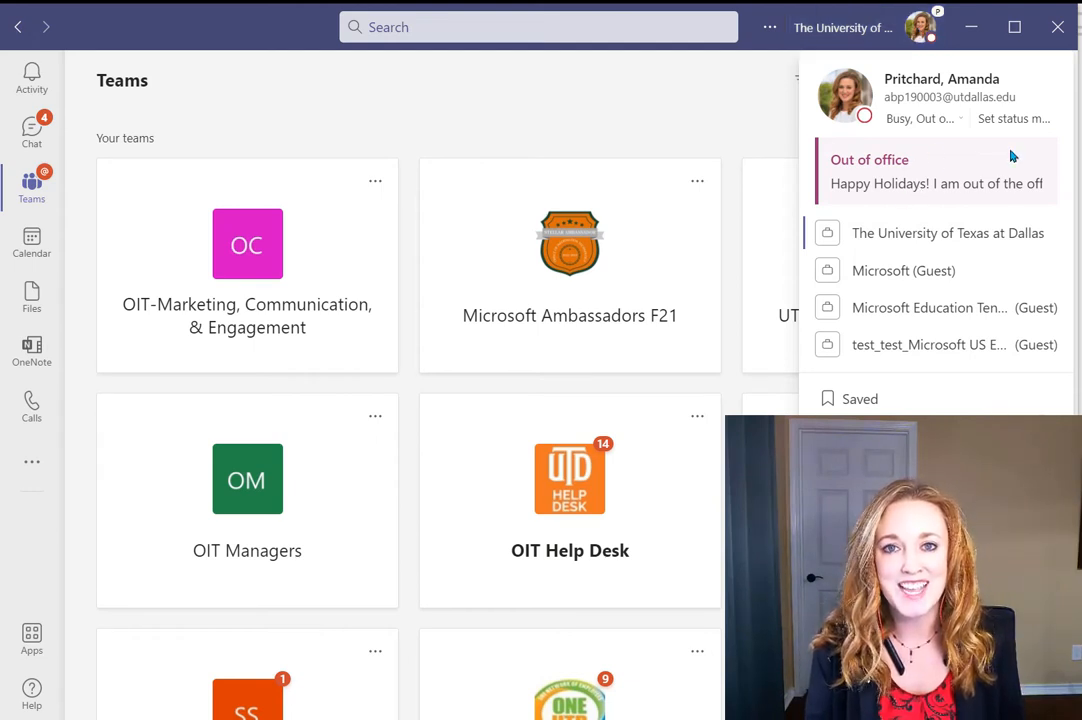